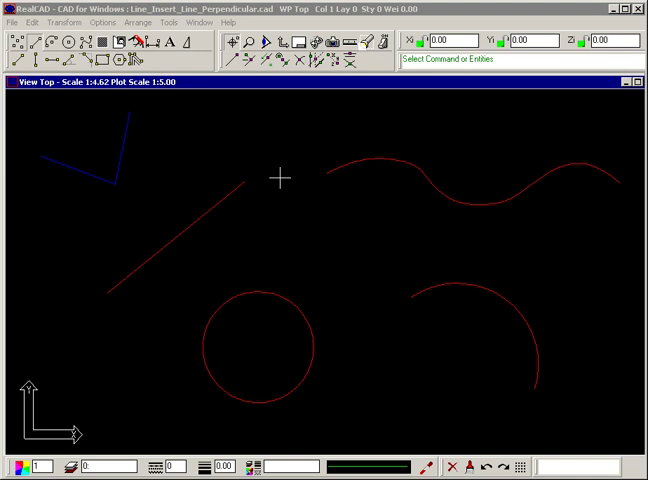
{"action": "mouse_move", "coordinate": [148, 120]}
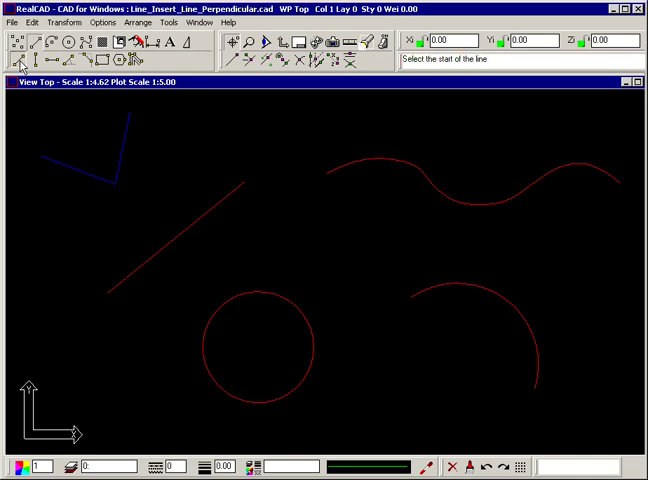
{"action": "mouse_move", "coordinate": [48, 138]}
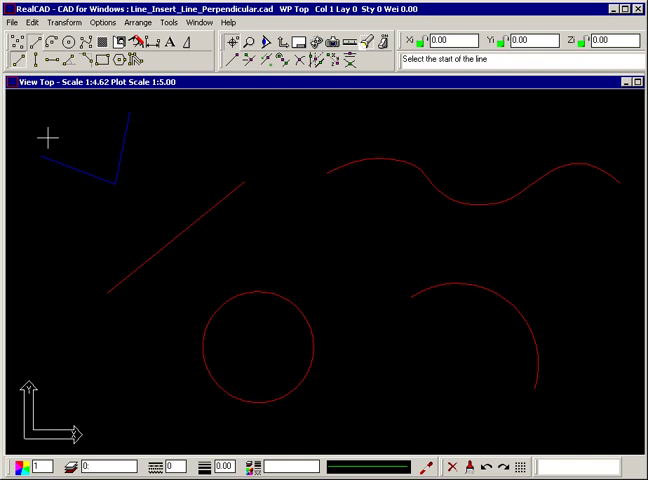
{"action": "mouse_move", "coordinate": [70, 160]}
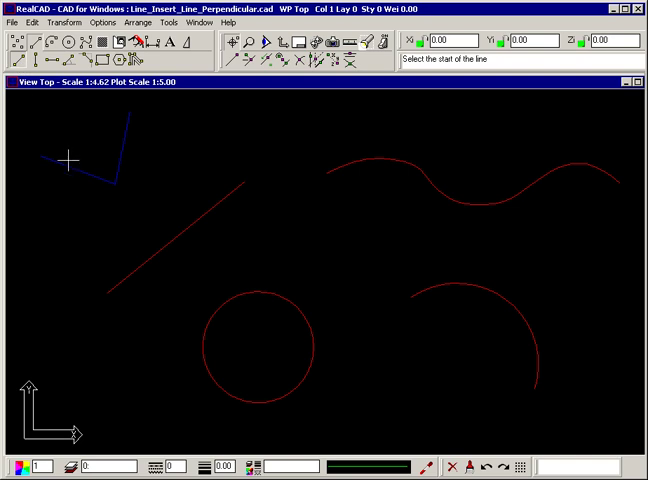
{"action": "mouse_move", "coordinate": [116, 180]}
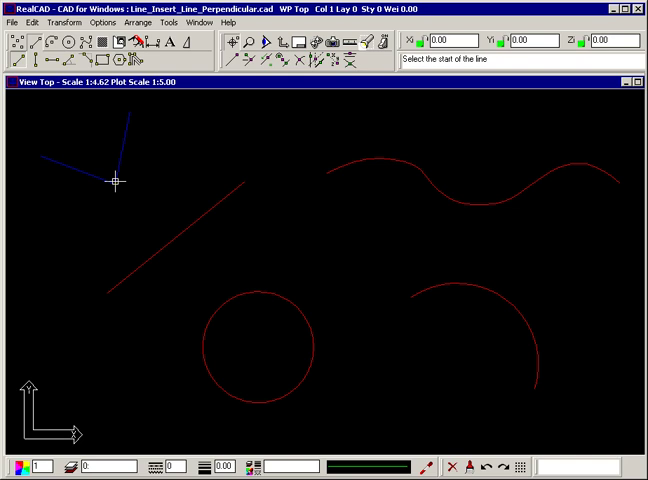
Draw a green line perpendicular to the diagonal red line using Line Perpendicular.
{"action": "left_click", "coordinate": [112, 180]}
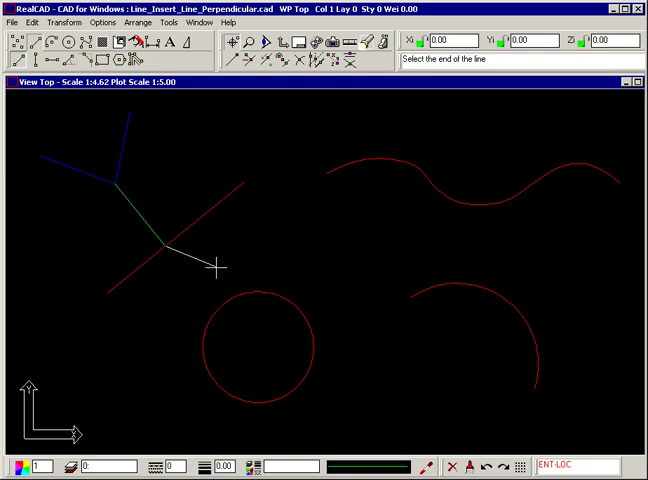
{"action": "left_click", "coordinate": [218, 268]}
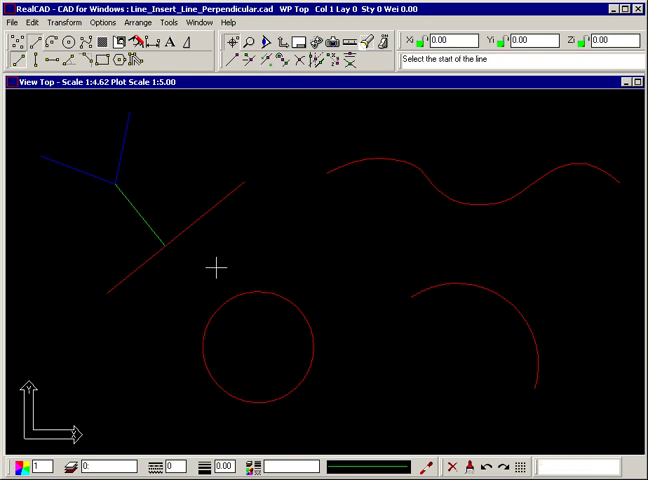
{"action": "mouse_move", "coordinate": [216, 208]}
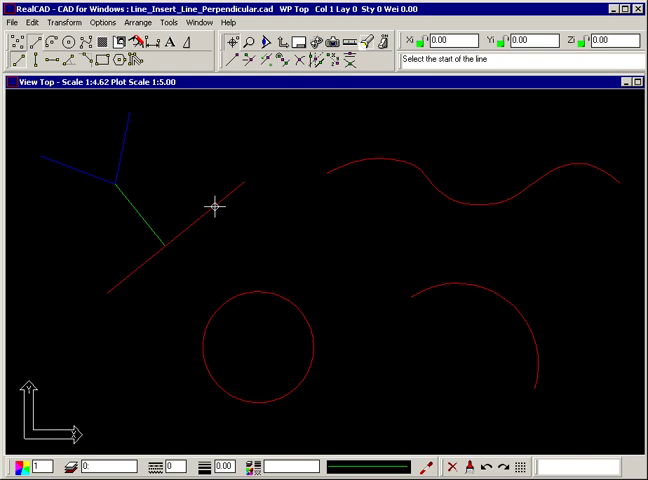
Add a second green perpendicular line on the red diagonal and start a third.
{"action": "left_click", "coordinate": [214, 204]}
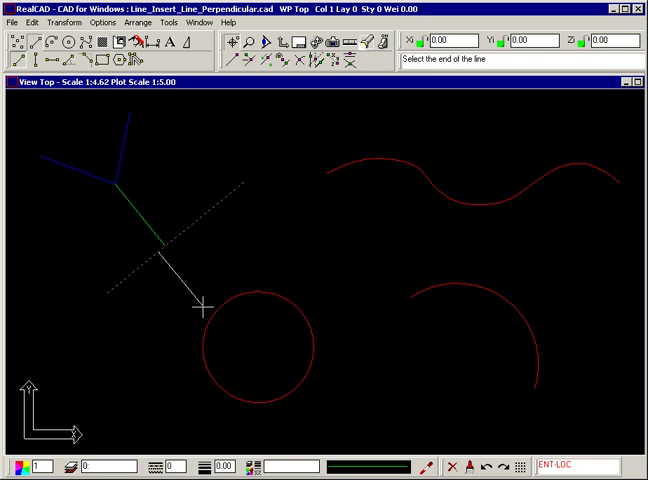
{"action": "mouse_move", "coordinate": [170, 316]}
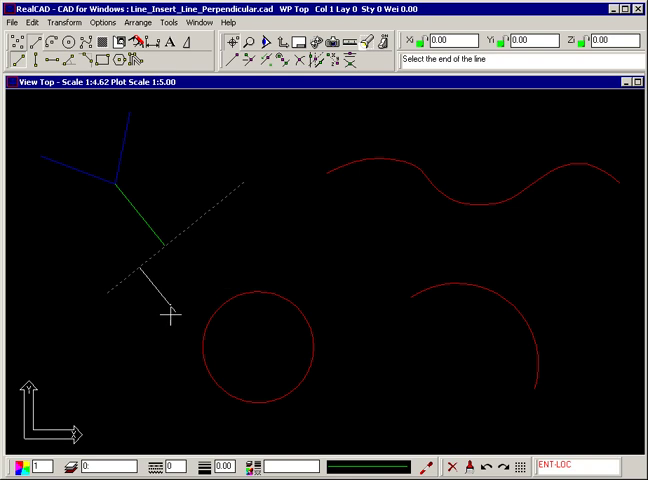
{"action": "left_click", "coordinate": [184, 318]}
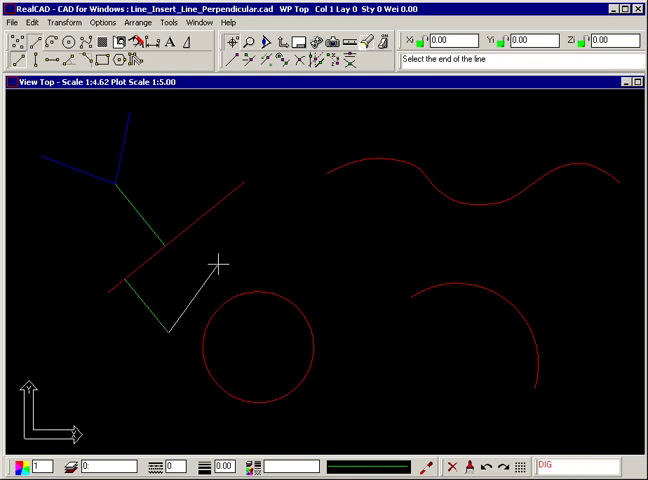
{"action": "left_click", "coordinate": [216, 204]}
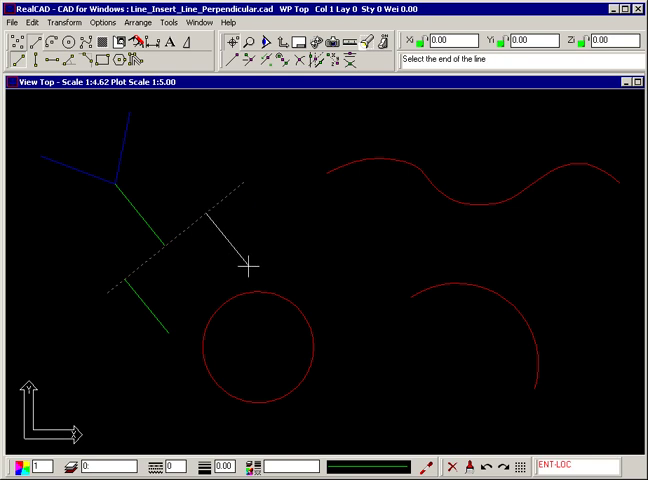
{"action": "mouse_move", "coordinate": [230, 150]}
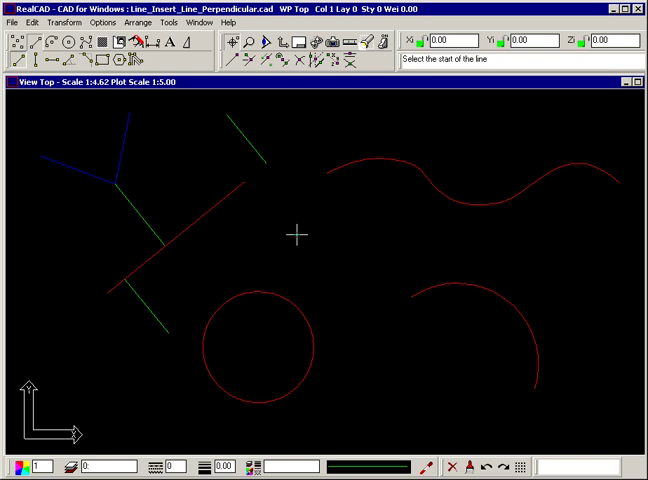
Draw two green lines standing perpendicular to the red circle.
{"action": "left_click", "coordinate": [296, 236]}
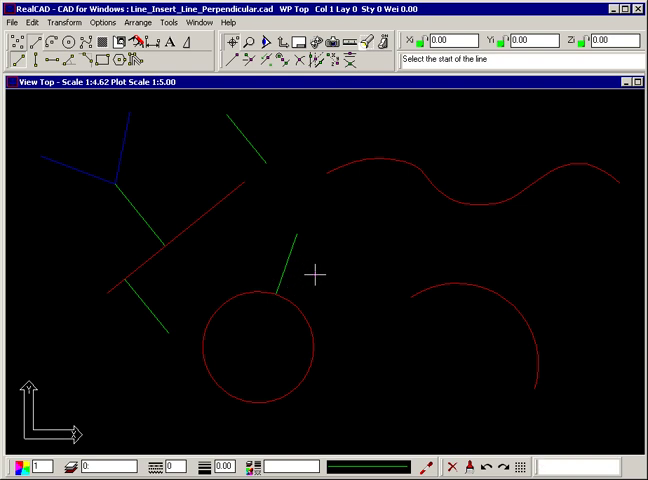
{"action": "left_click", "coordinate": [316, 274]}
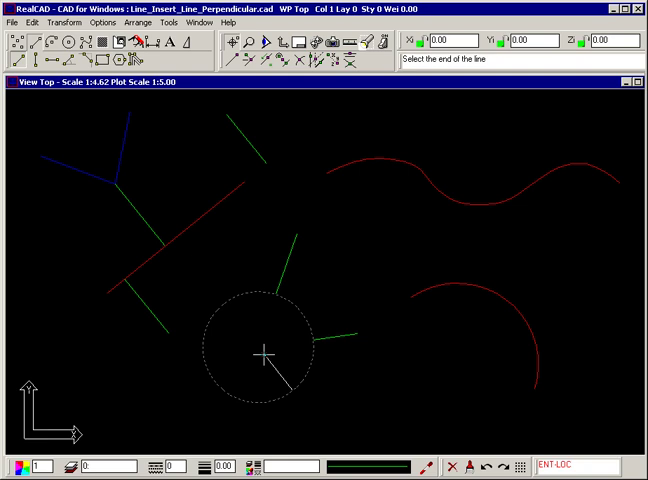
{"action": "left_click", "coordinate": [268, 352]}
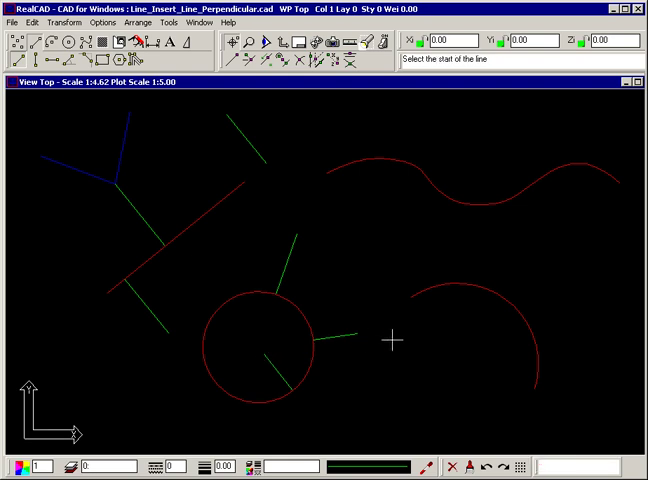
Draw the first green line perpendicular to the lower-right red arc.
{"action": "left_click", "coordinate": [392, 340]}
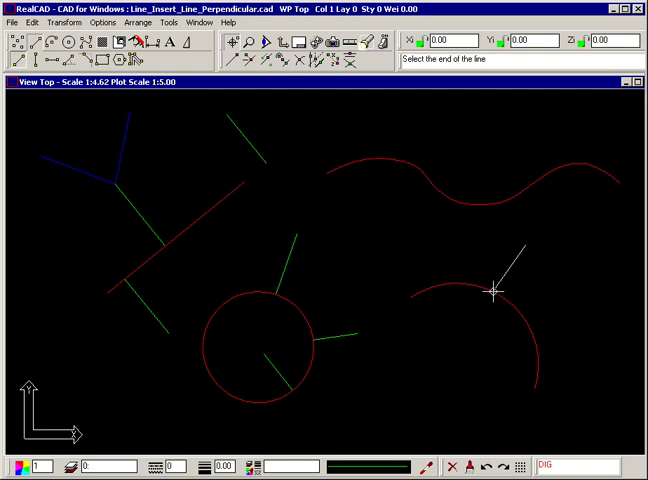
{"action": "left_click", "coordinate": [490, 290]}
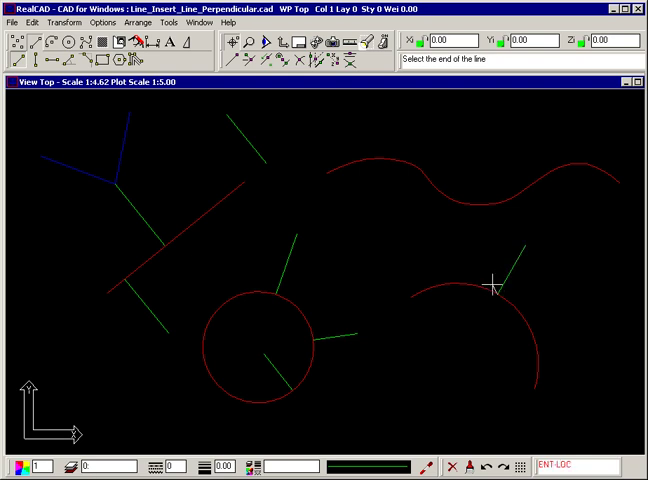
{"action": "left_click", "coordinate": [492, 284]}
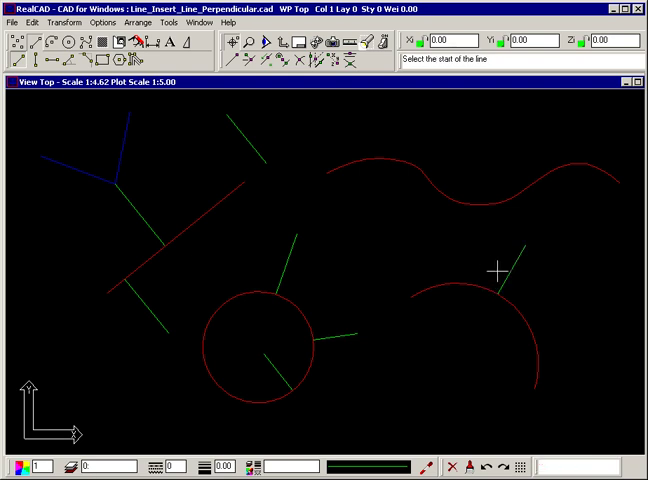
Draw a second green line perpendicular to the red arc.
{"action": "left_click", "coordinate": [494, 270]}
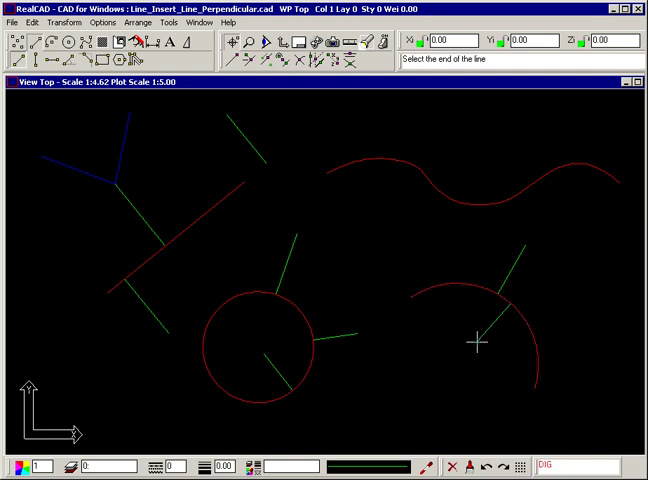
{"action": "left_click", "coordinate": [478, 344]}
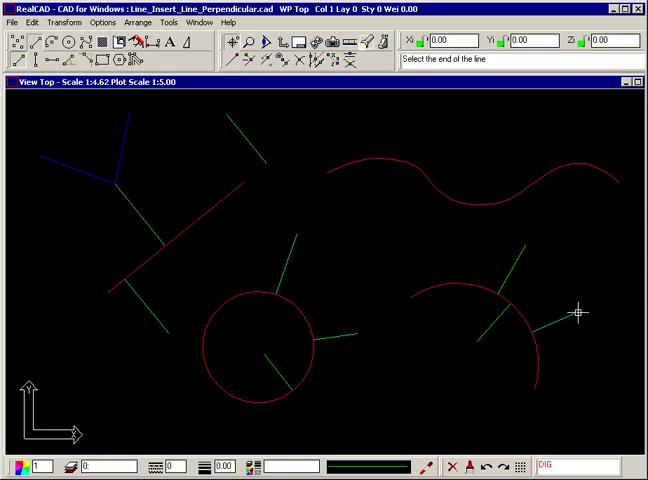
{"action": "left_click", "coordinate": [578, 312]}
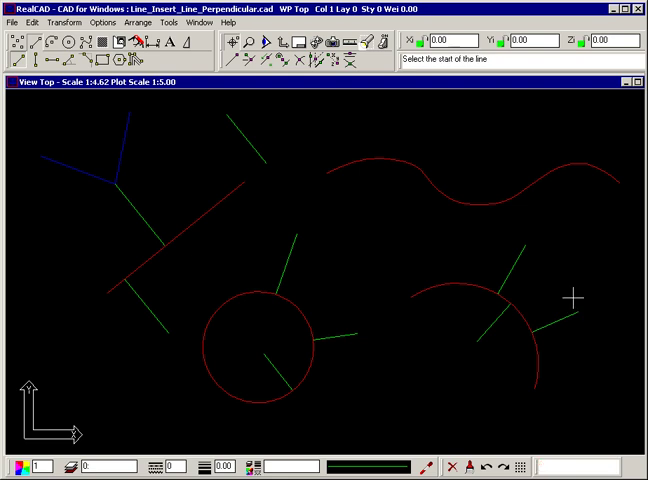
{"action": "mouse_move", "coordinate": [416, 112]}
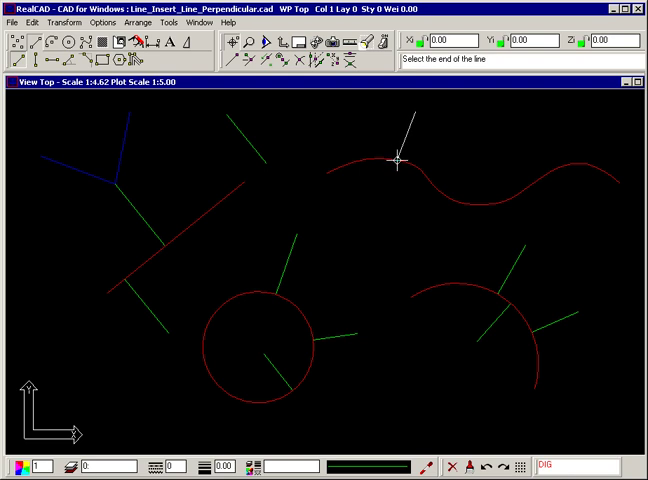
Finish a green line perpendicular to the upper wavy red curve.
{"action": "left_click", "coordinate": [398, 160]}
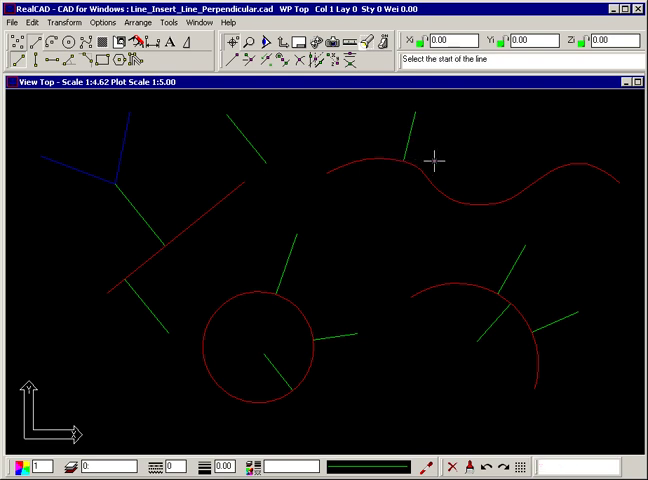